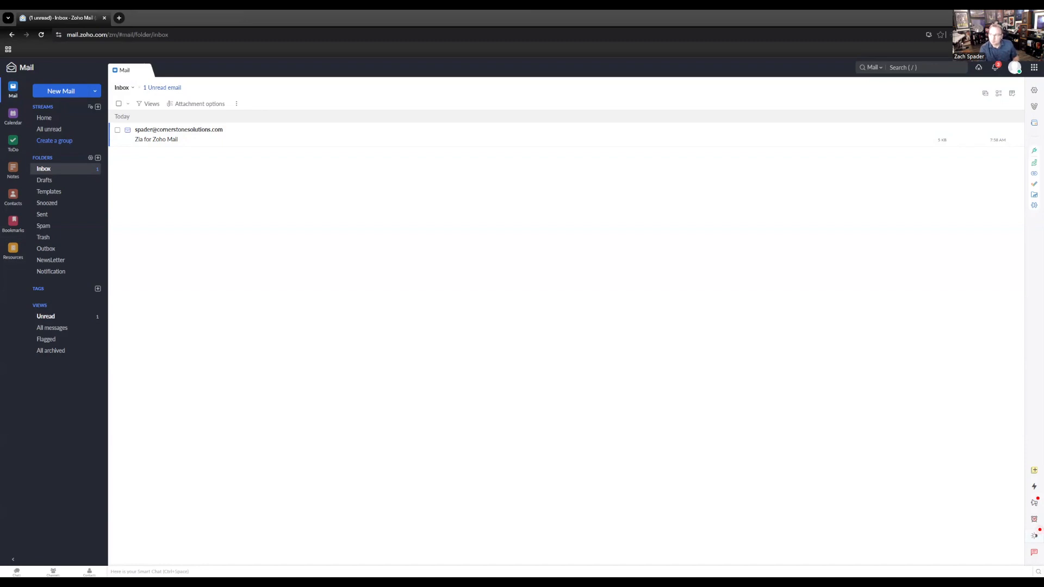
mouse_move(844, 200)
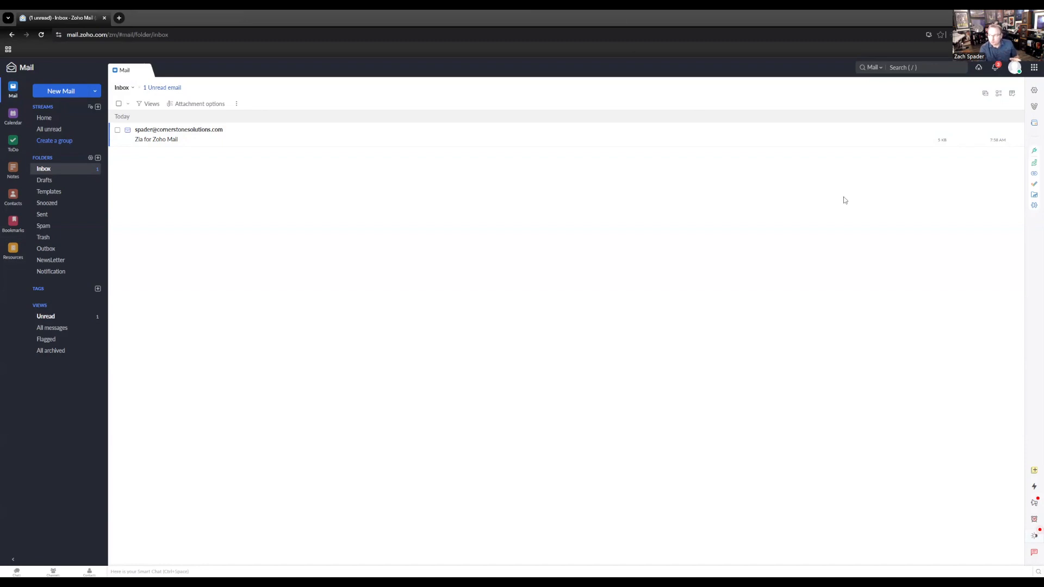
mouse_move(1034, 151)
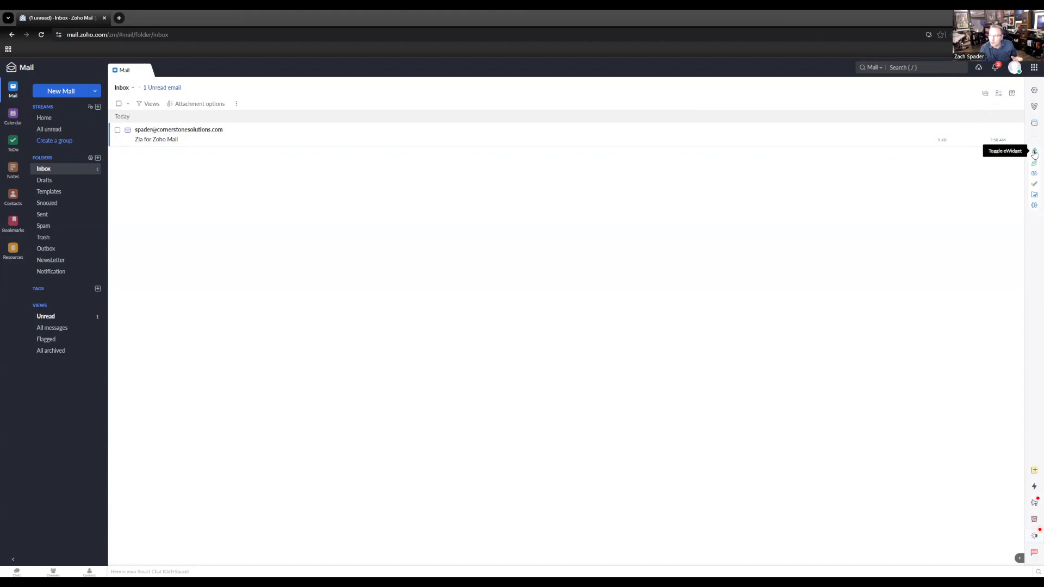
- Show the mail extensions list and search it for Zia, finding no matches
click(1034, 150)
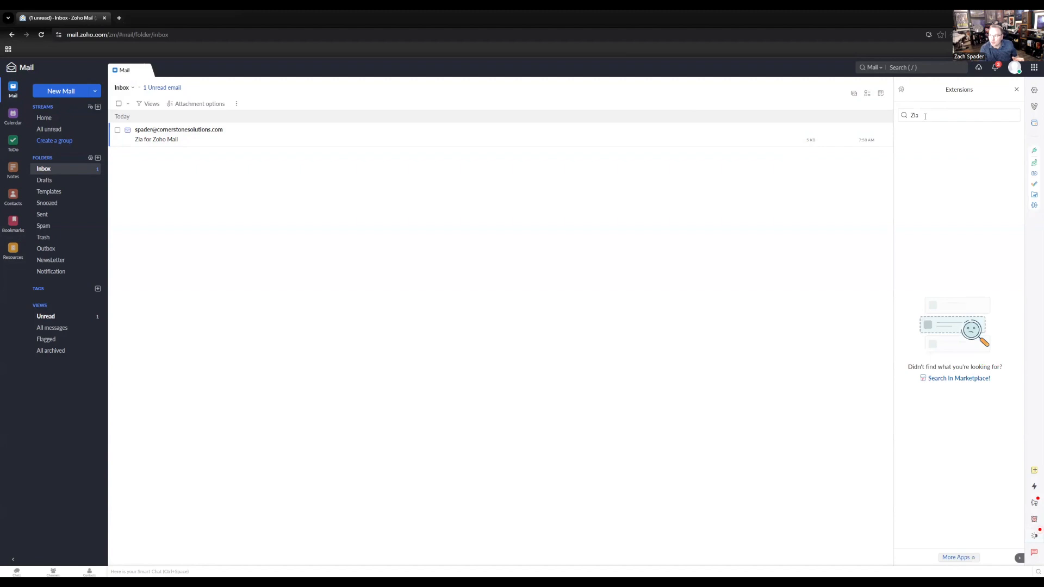
mouse_move(947, 323)
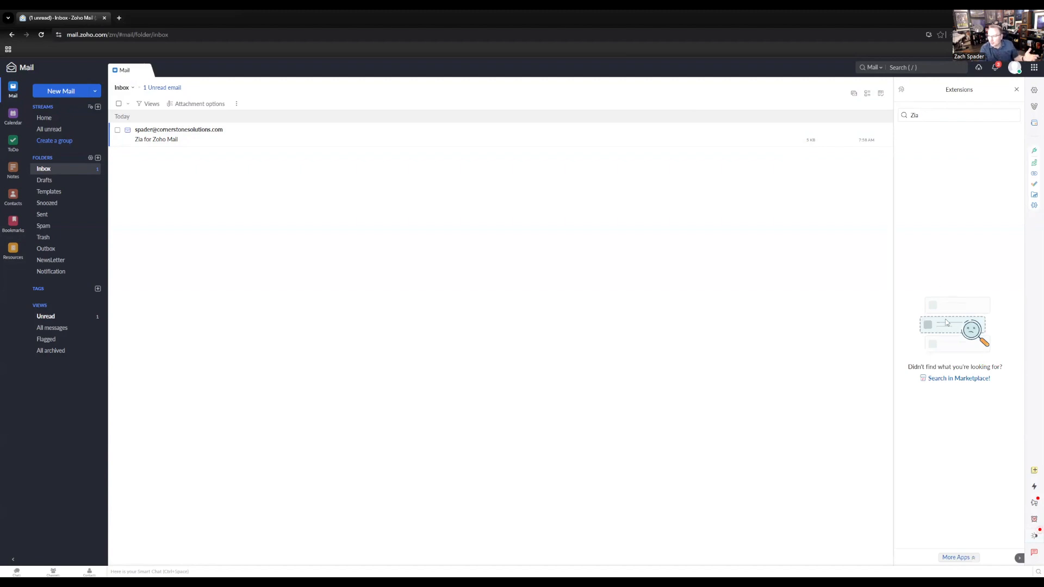
mouse_move(955, 382)
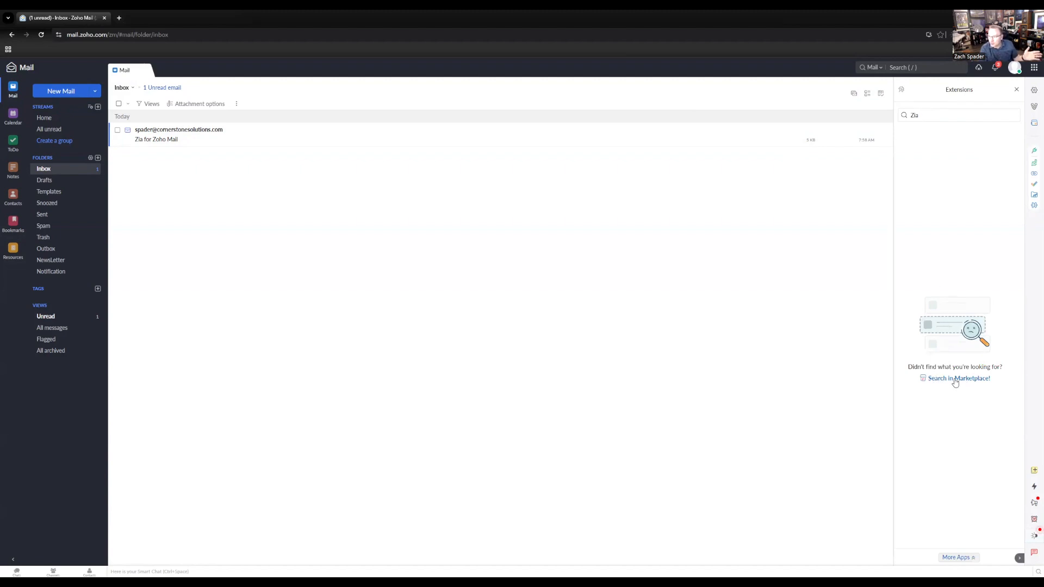
- Search the Marketplace for Zia and view the Zia for Zoho Mail extension details
click(958, 378)
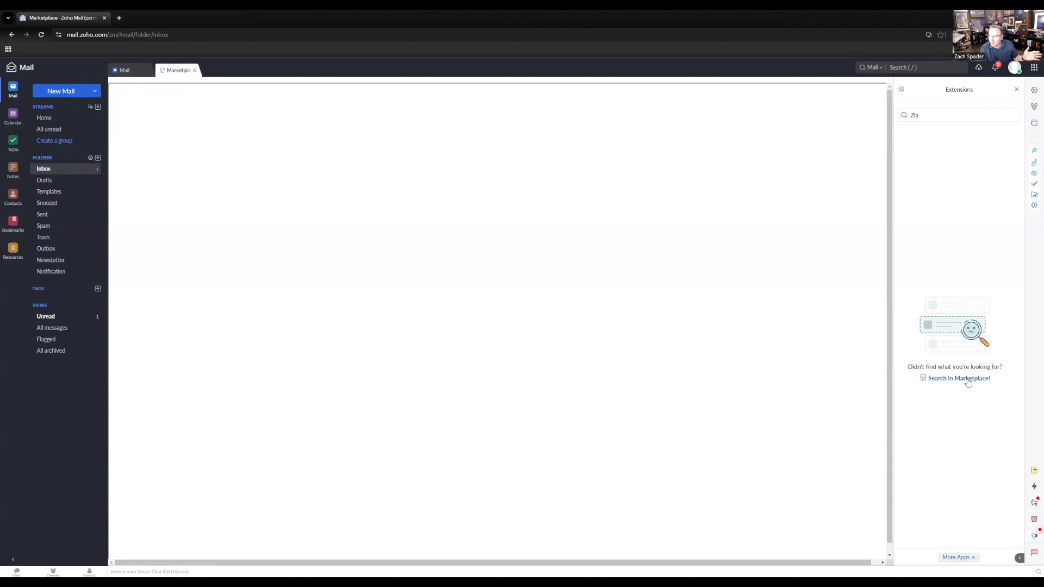
click(959, 379)
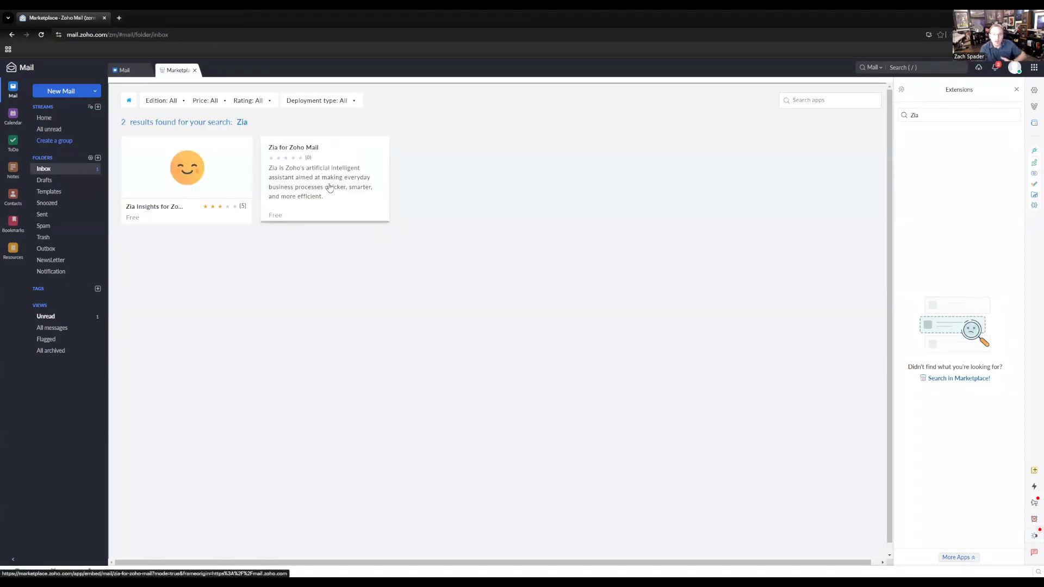
mouse_move(316, 184)
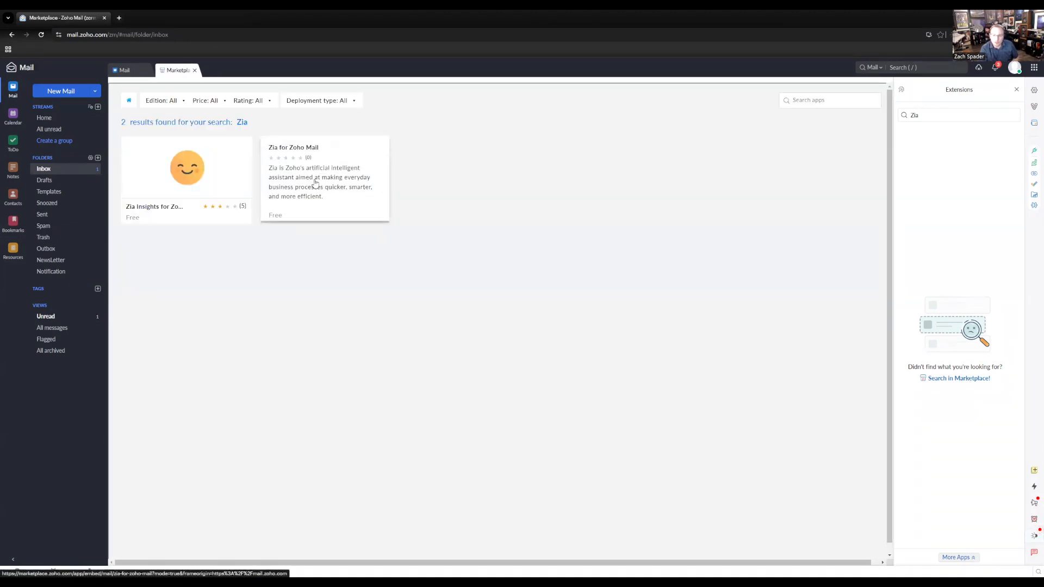
click(324, 176)
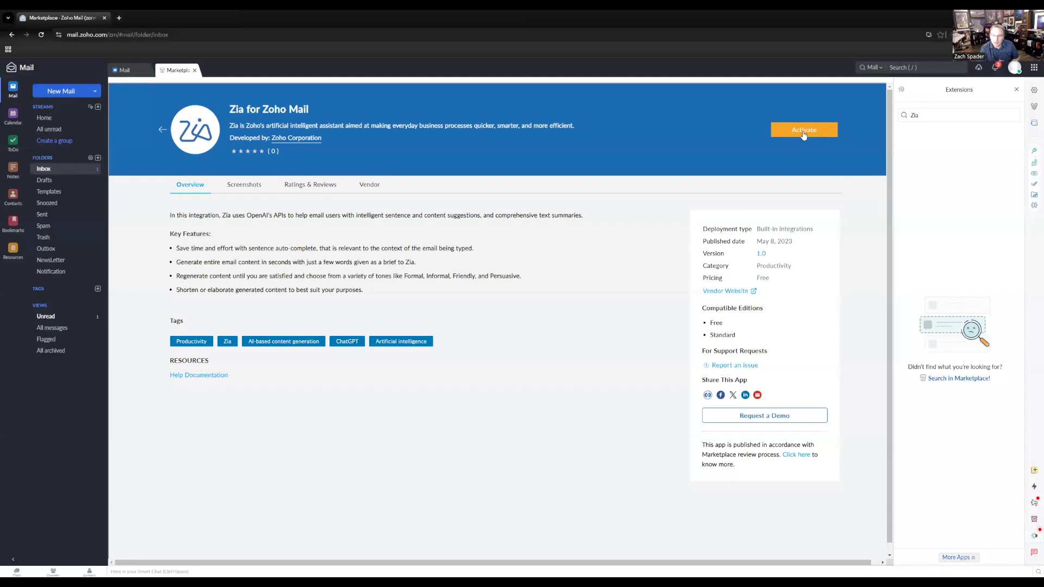
- Activate Zia for Zoho Mail, accepting the vendor's and marketplace terms of service
click(802, 130)
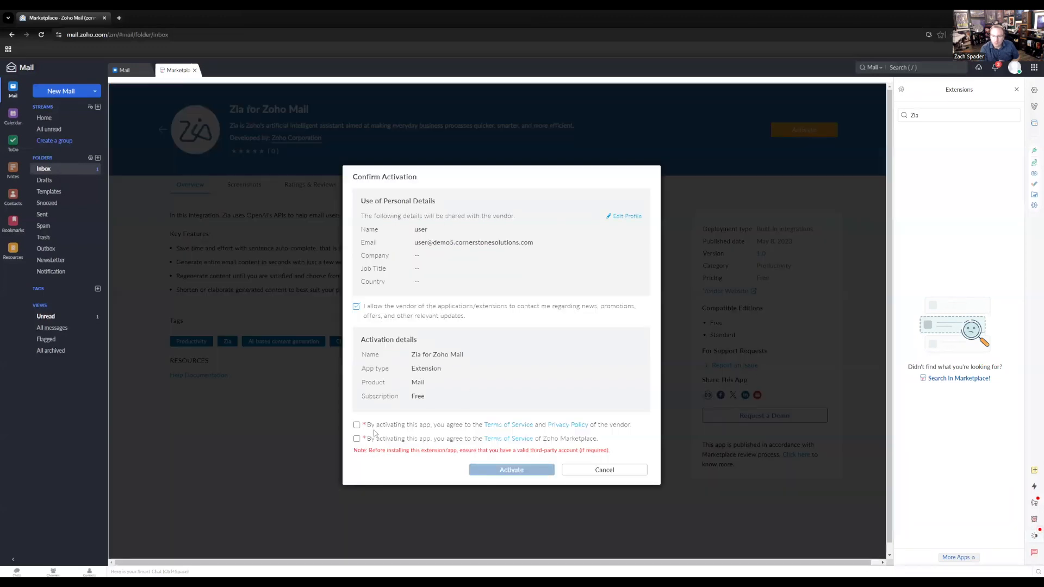
click(356, 425)
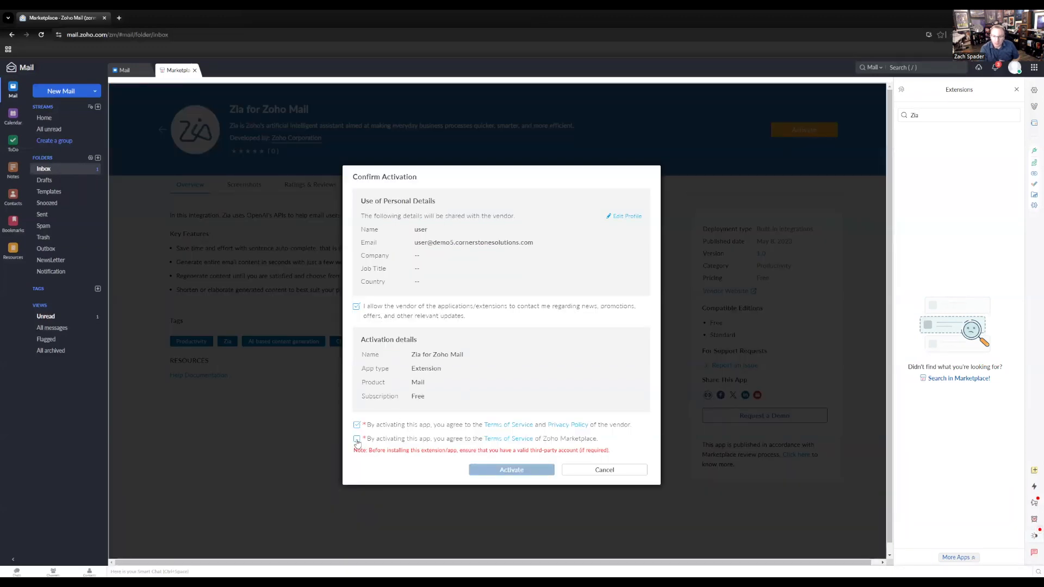
click(357, 438)
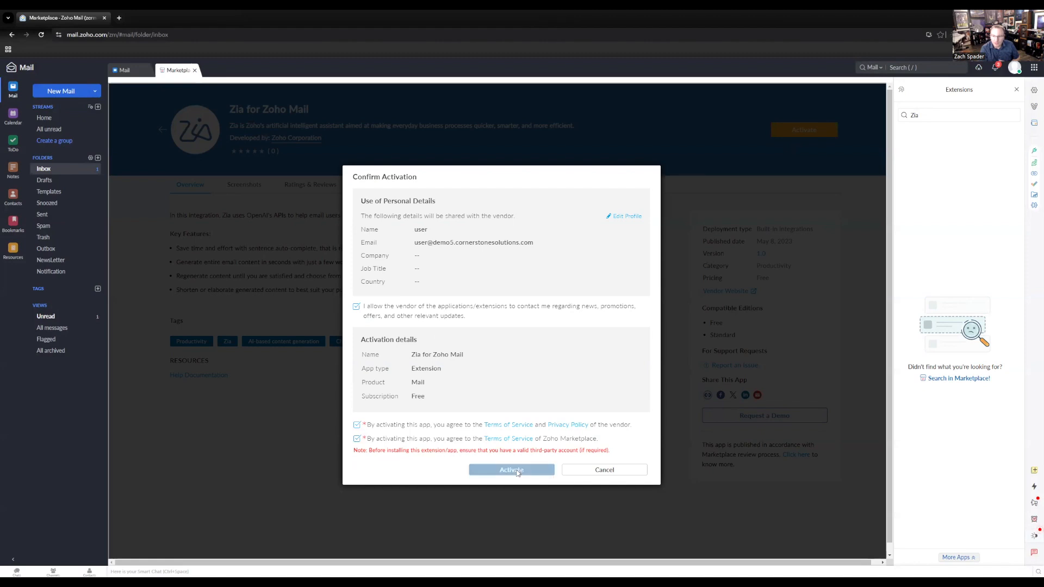
click(511, 469)
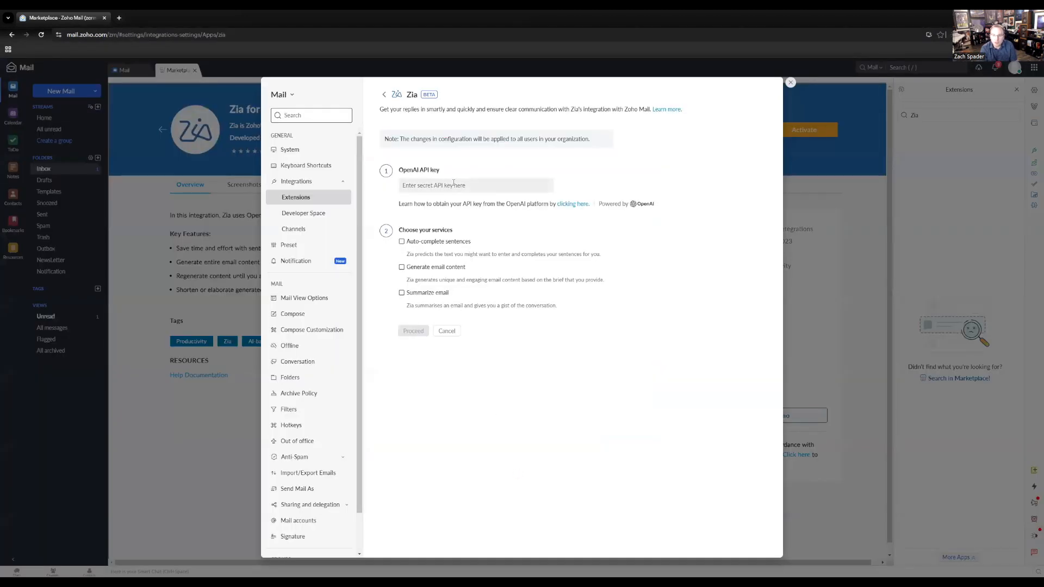
- Save the OpenAI API key with auto-complete, email generation and summarization enabled, then return to the inbox
click(475, 185)
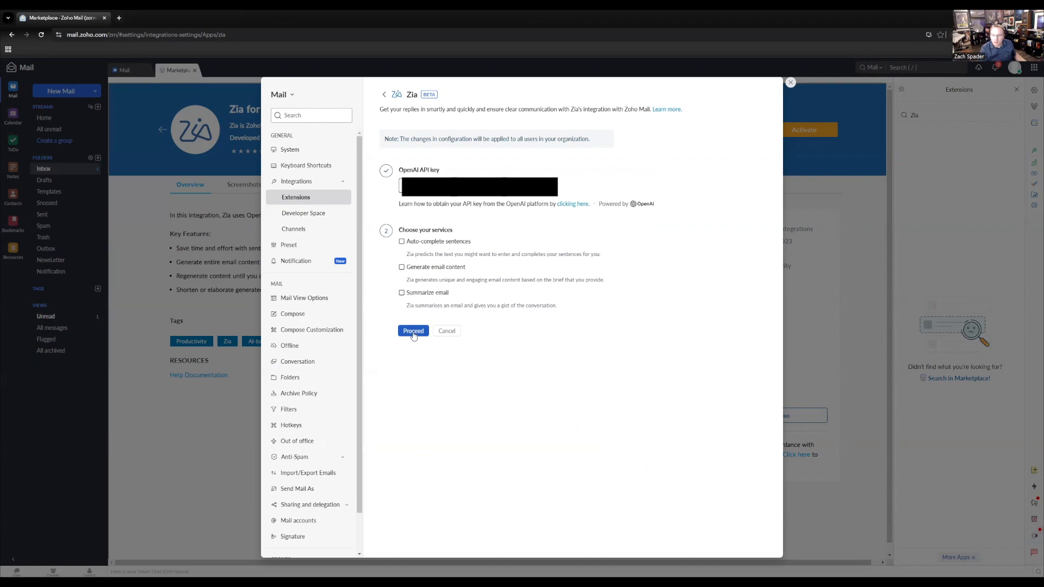
mouse_move(379, 242)
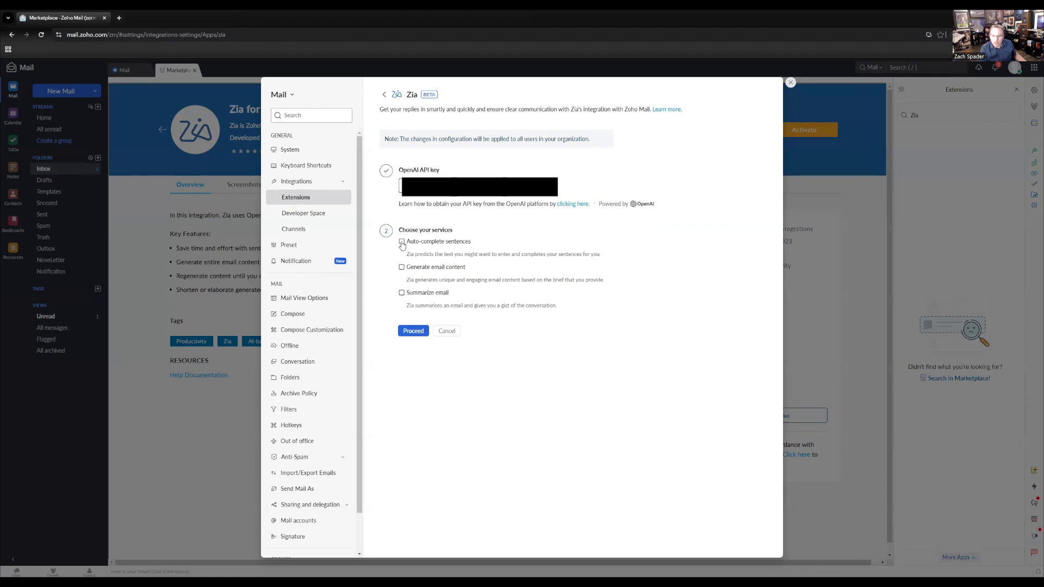
click(401, 242)
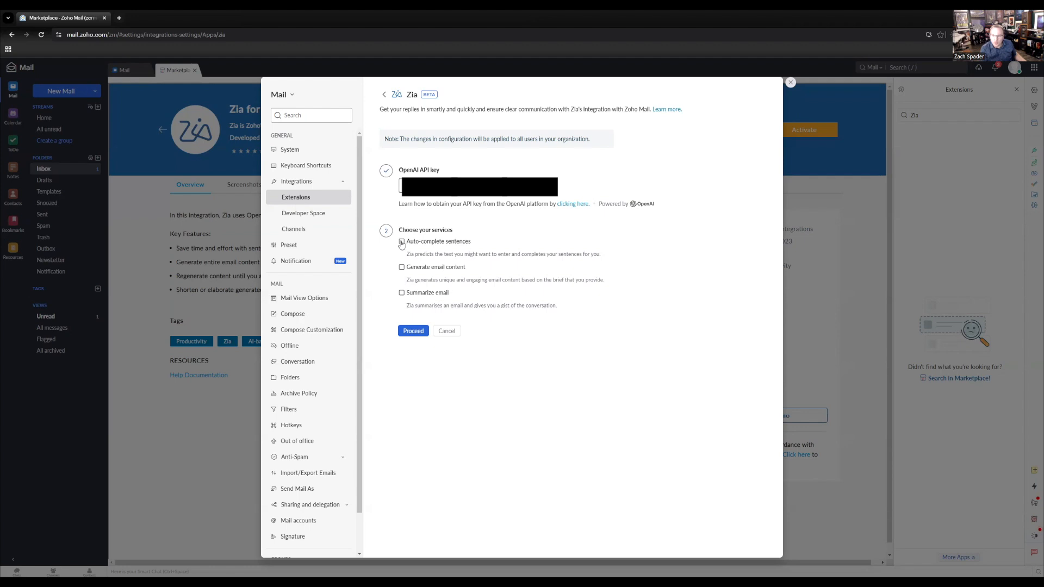
click(401, 242)
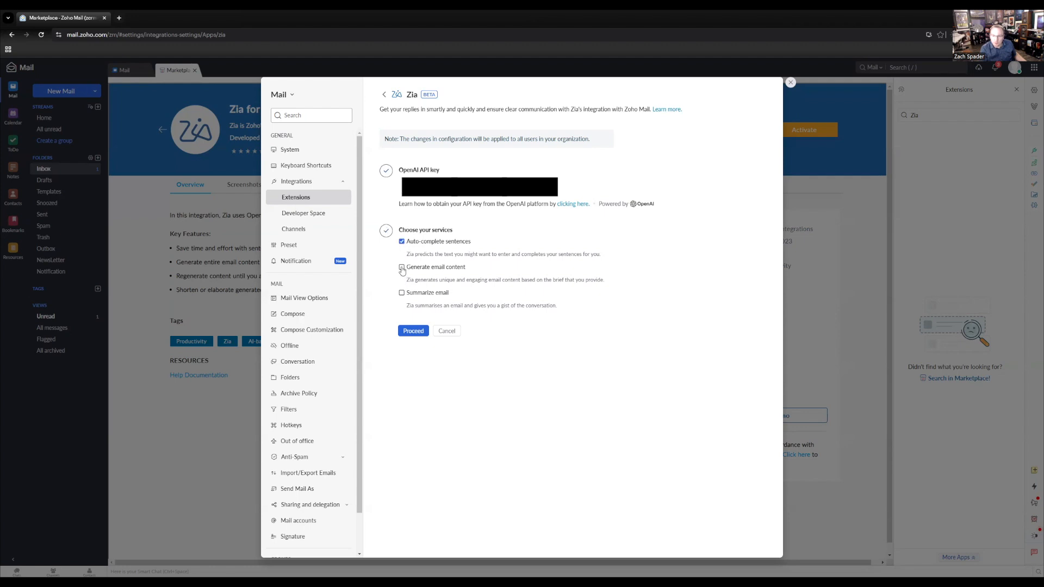
click(413, 330)
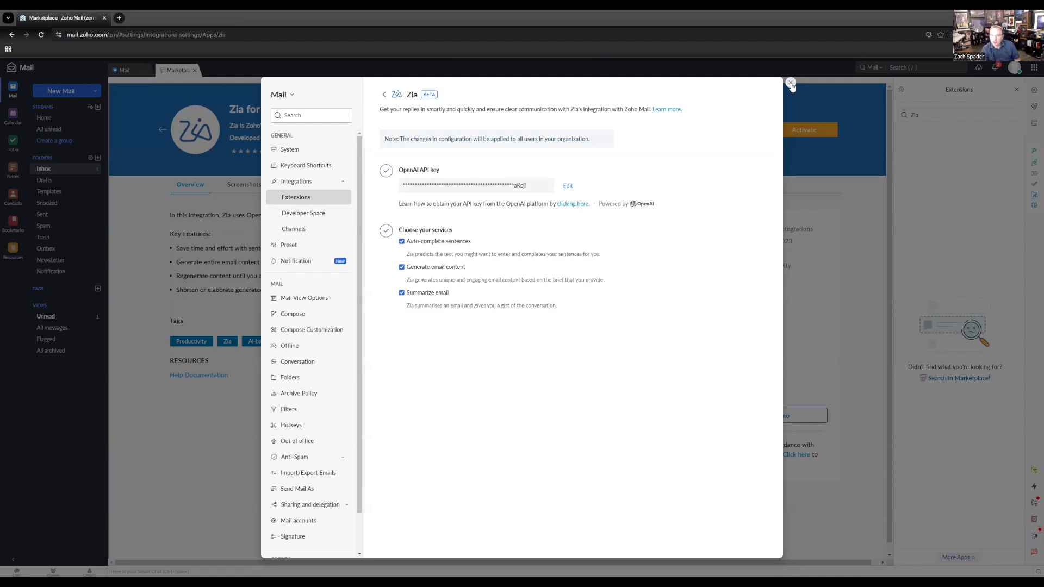
click(790, 82)
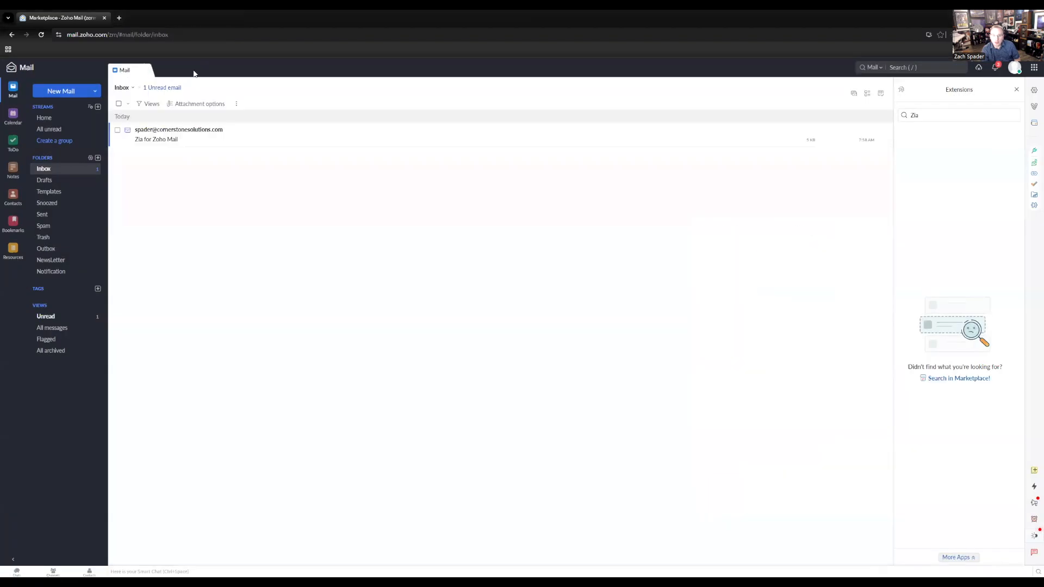
- Read the 'Zia for Zoho Mail' email in the reading pane, where a Summarize option appears
click(41, 35)
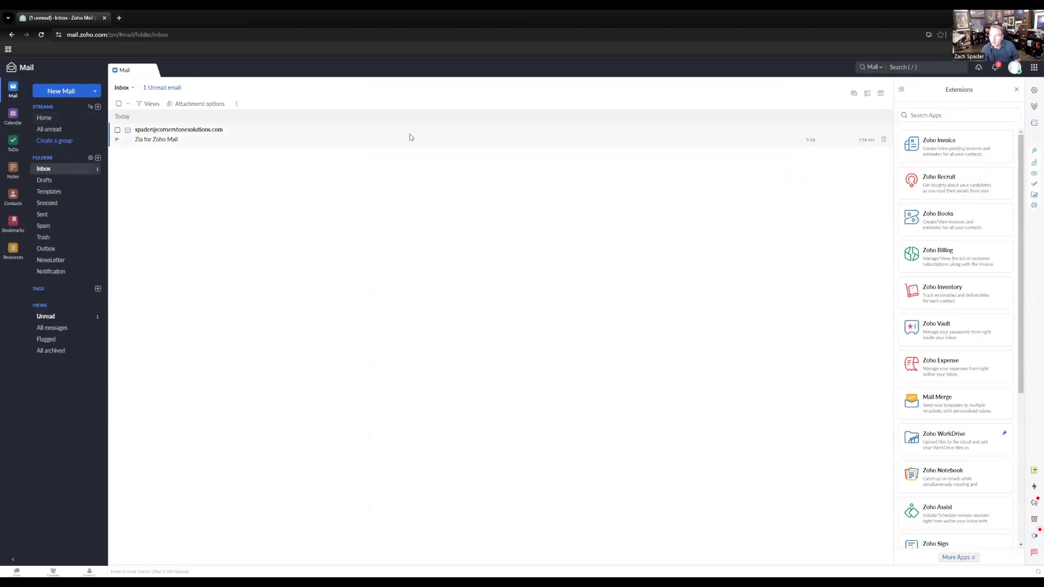
click(1016, 89)
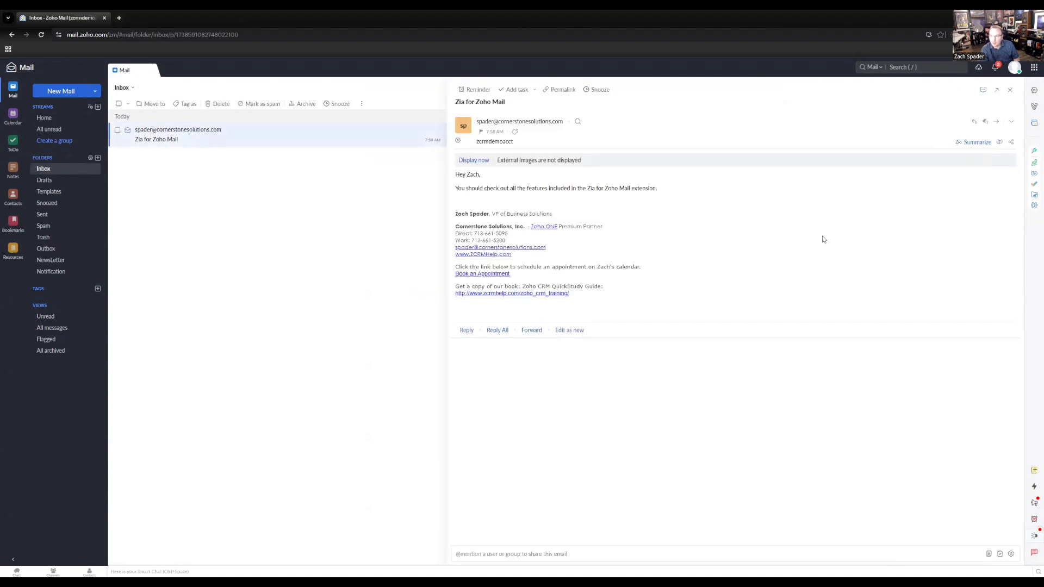
mouse_move(978, 155)
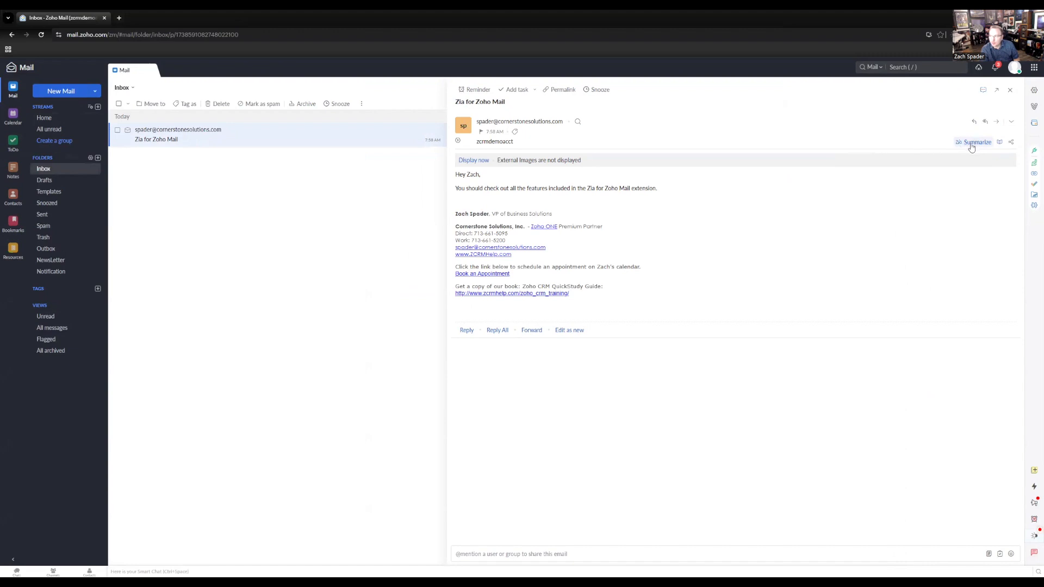
click(977, 141)
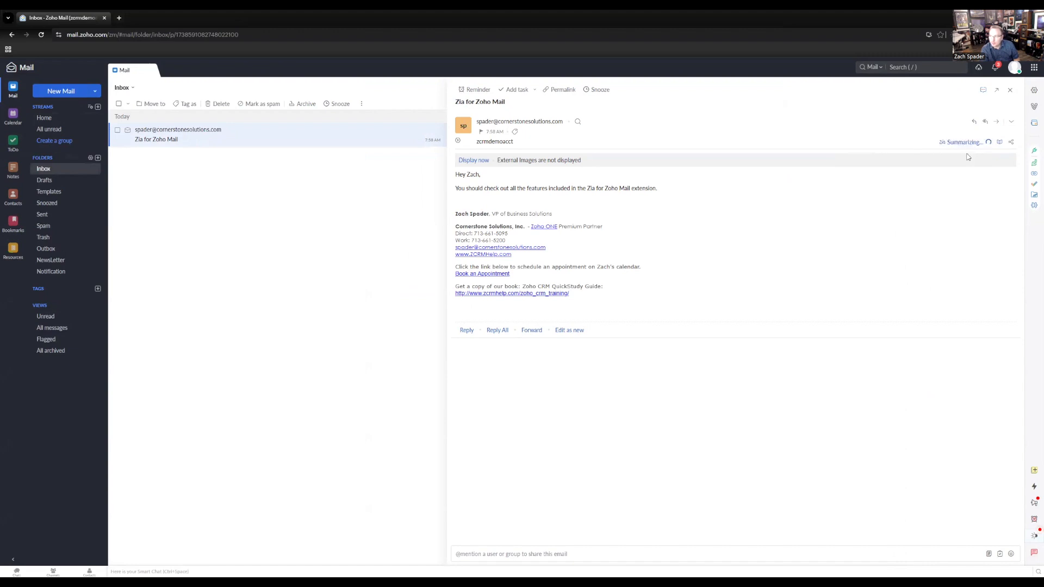
click(963, 141)
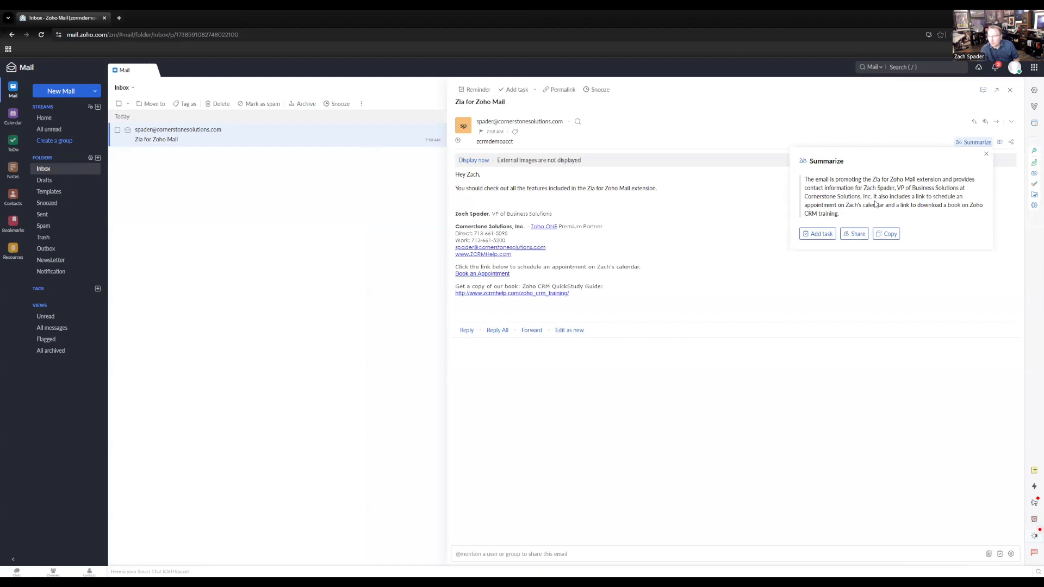
mouse_move(551, 178)
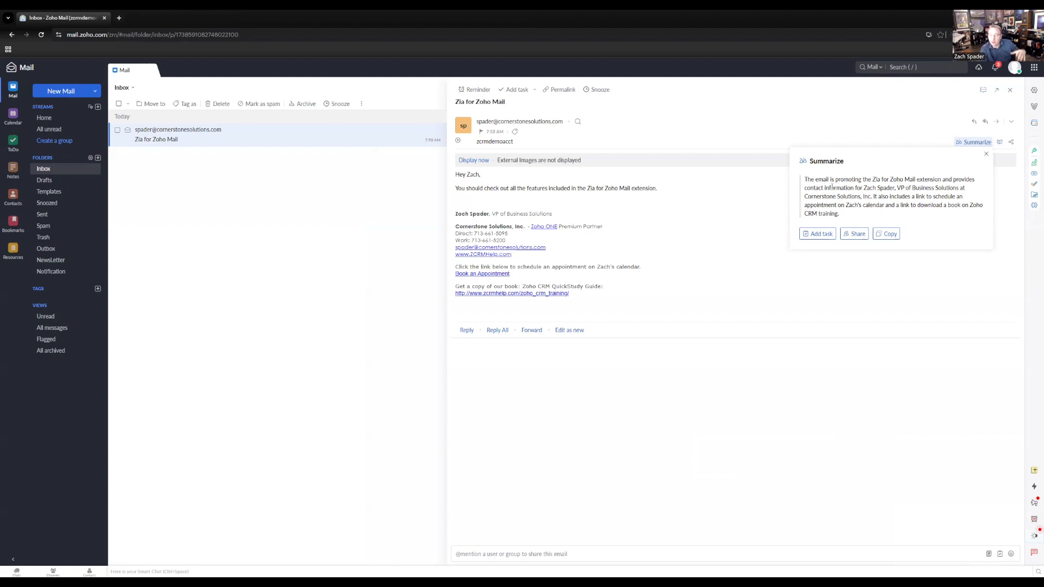
mouse_move(844, 172)
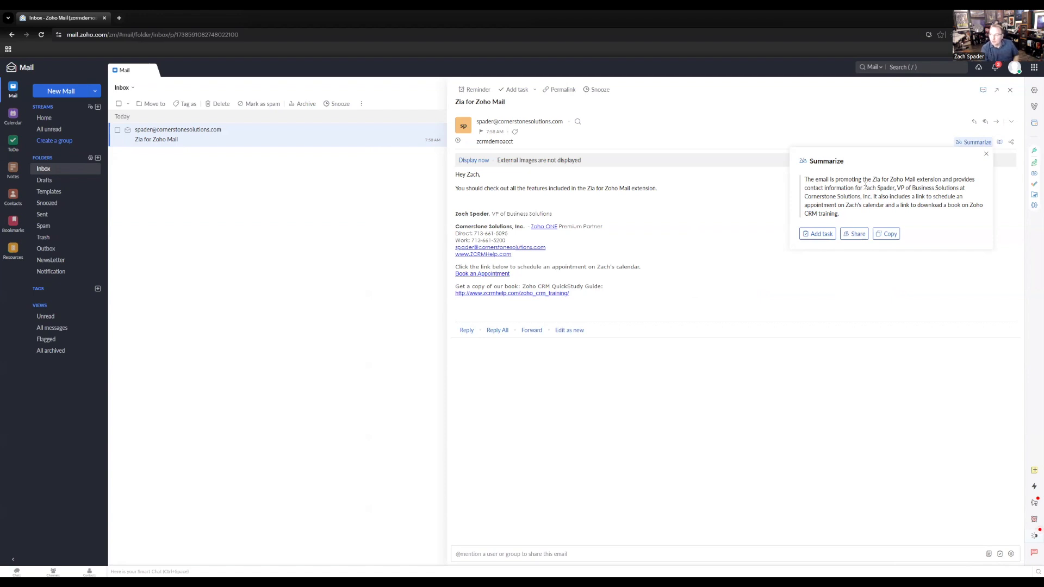
click(984, 153)
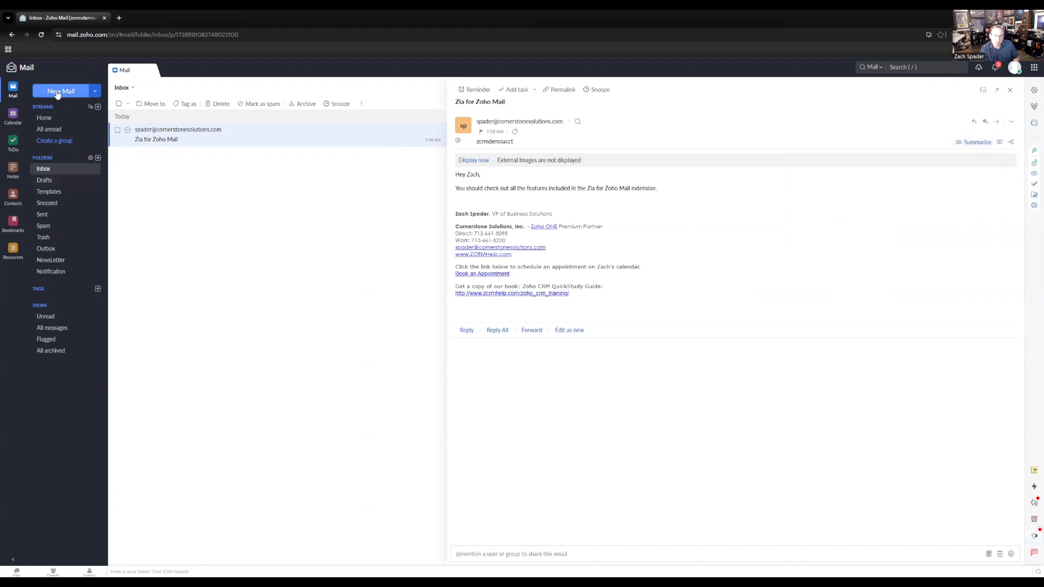
- Start a new email and have Zia generate 'Write a job offer letter for a customer service rep'
click(61, 92)
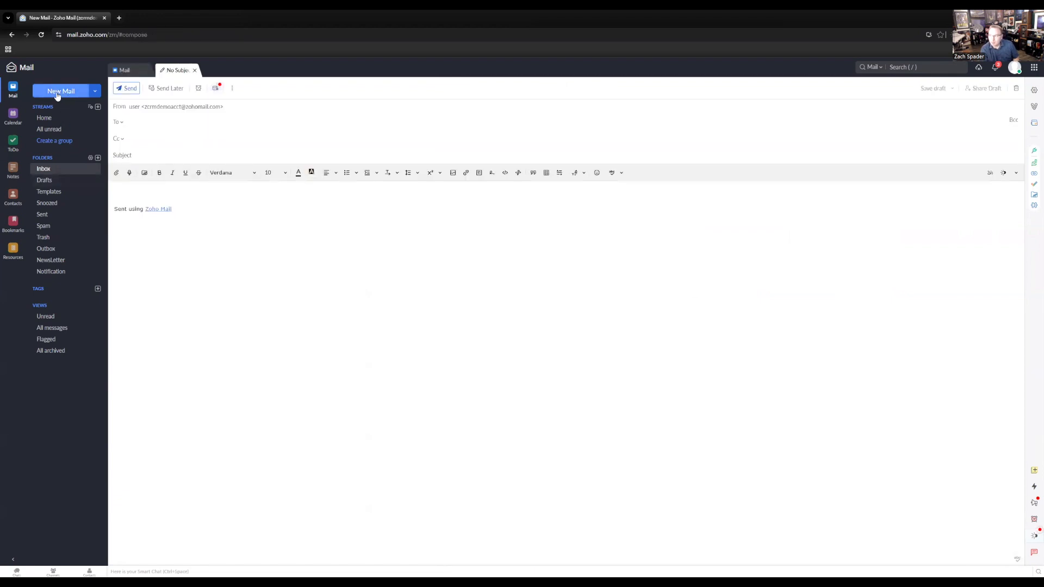
mouse_move(989, 173)
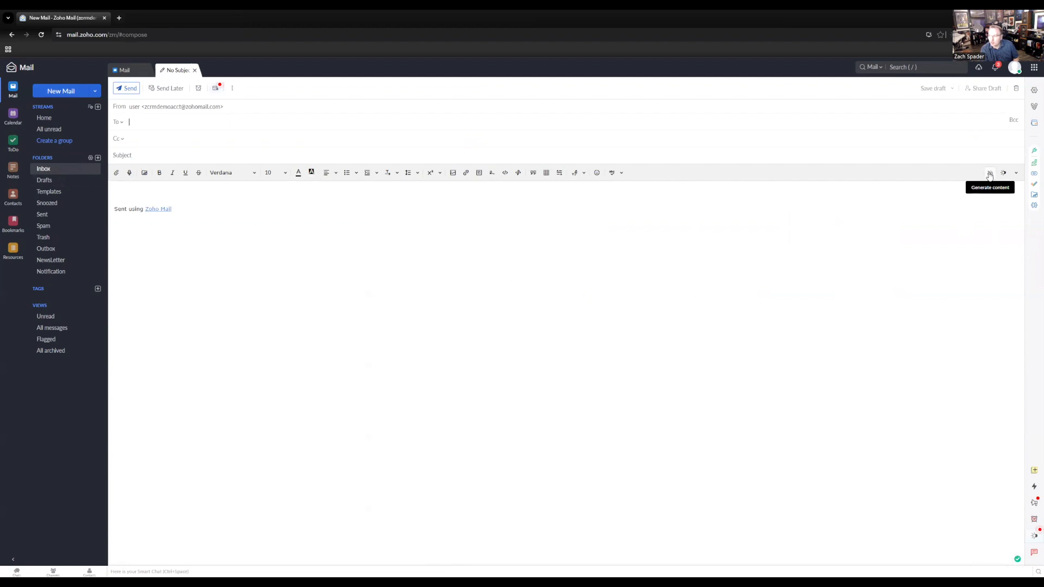
click(989, 173)
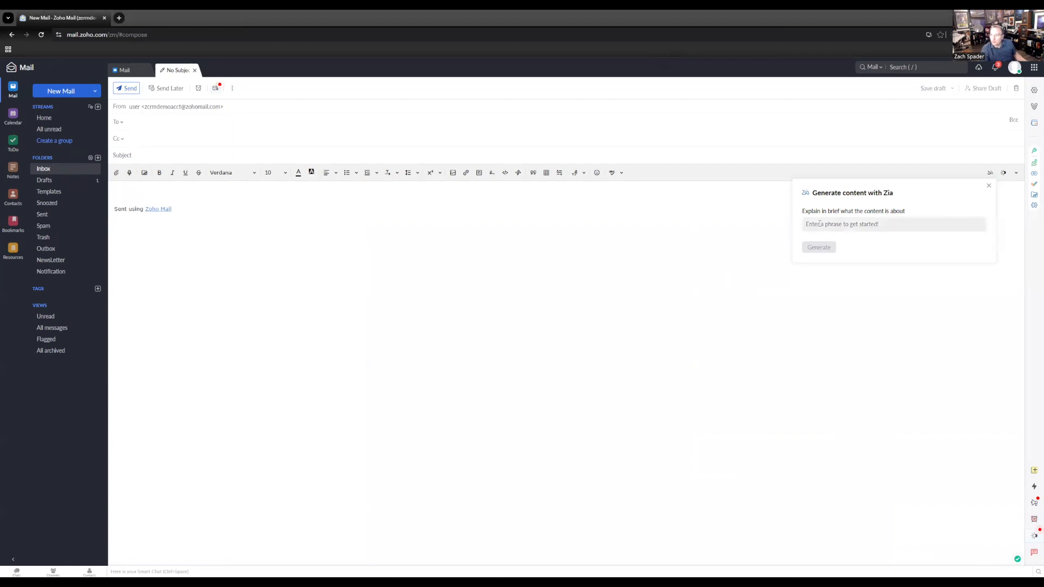
text(Write a job offer letter for a customer service rep)
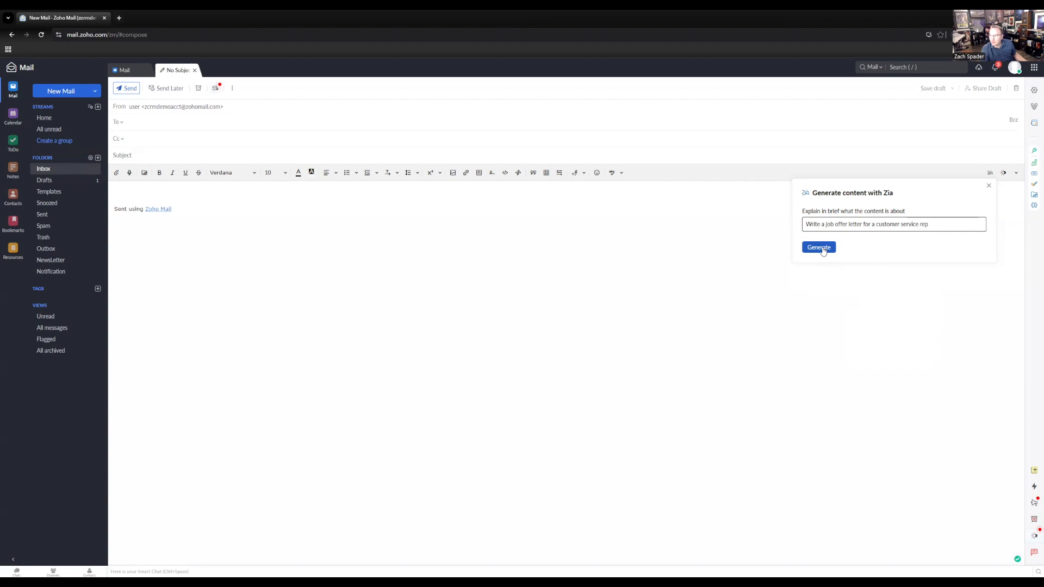
click(817, 246)
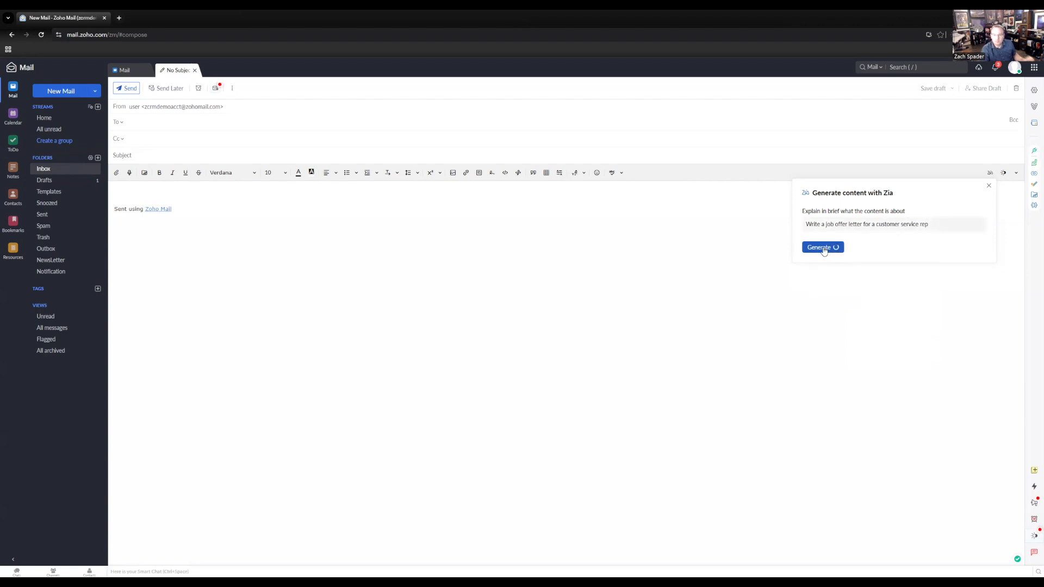
- Review the tone and length options, then accept Zia's Customer Service Representative offer letter into the draft
click(822, 247)
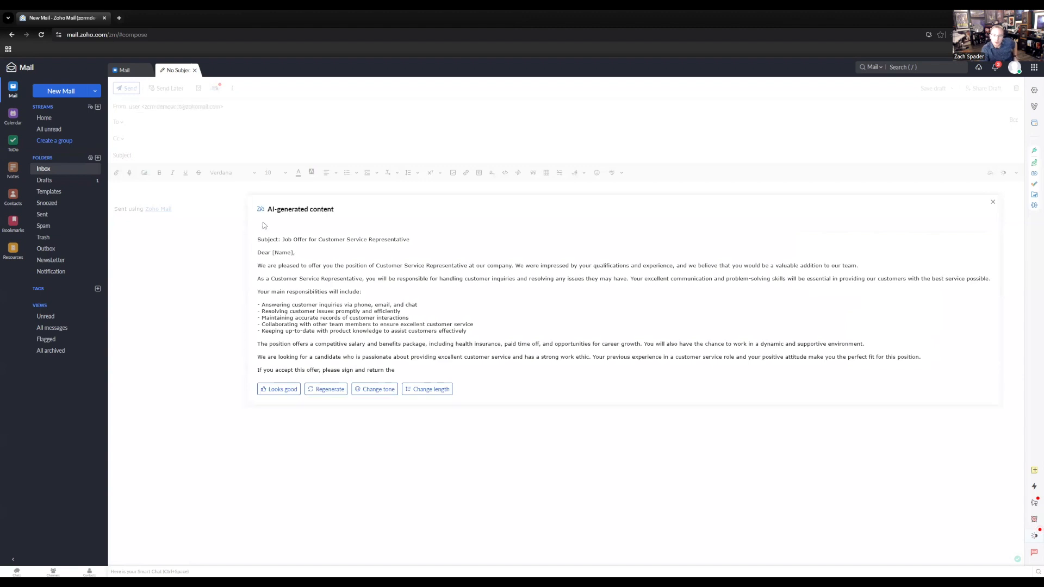
mouse_move(342, 371)
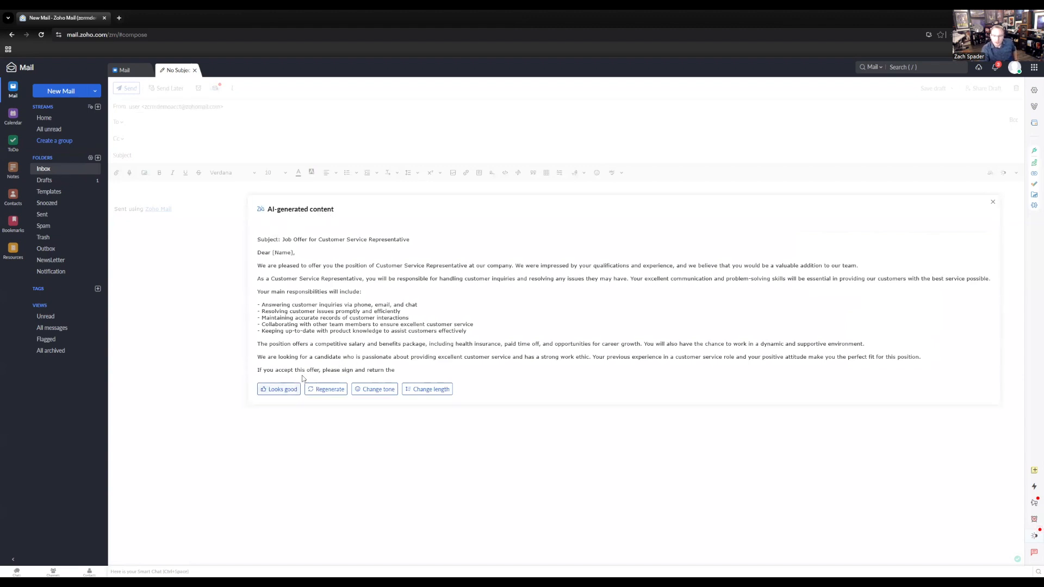
mouse_move(212, 232)
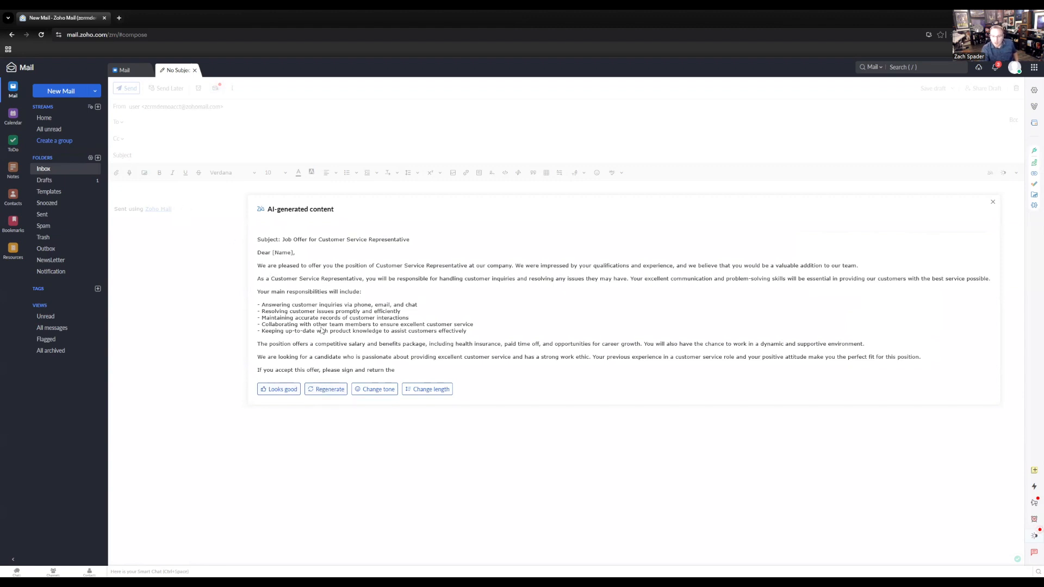
mouse_move(360, 373)
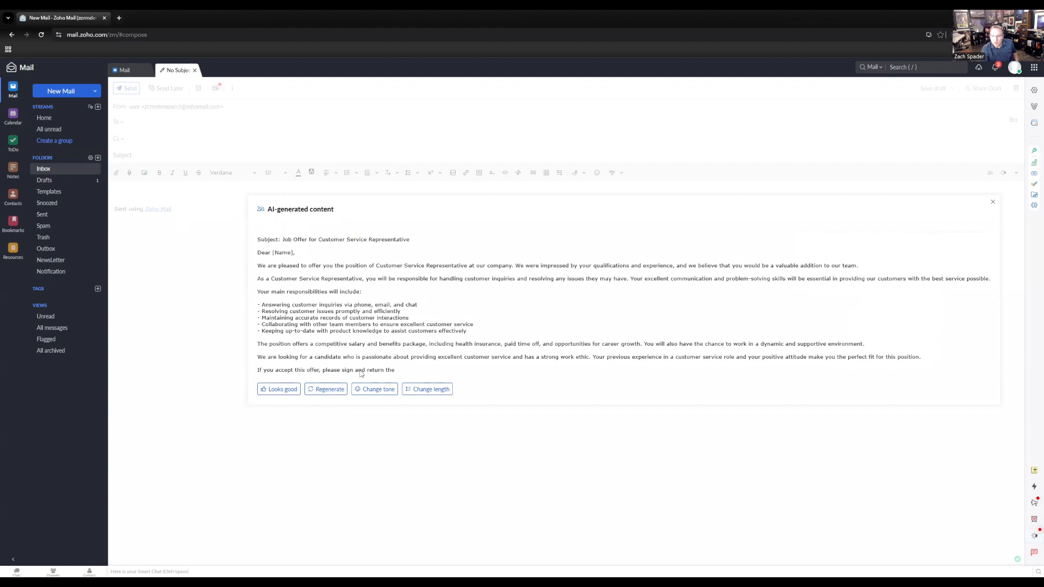
click(377, 389)
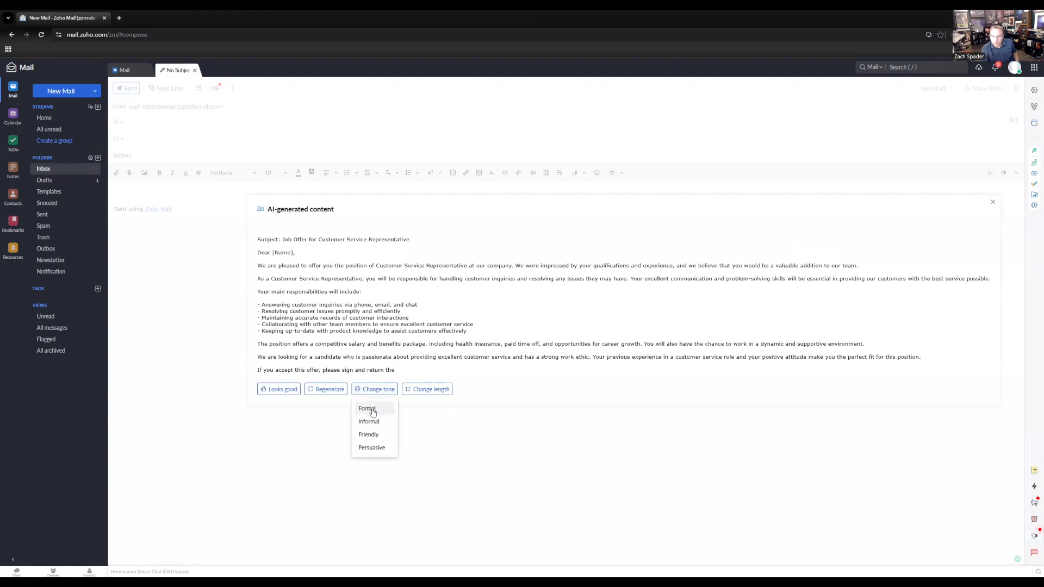
mouse_move(382, 438)
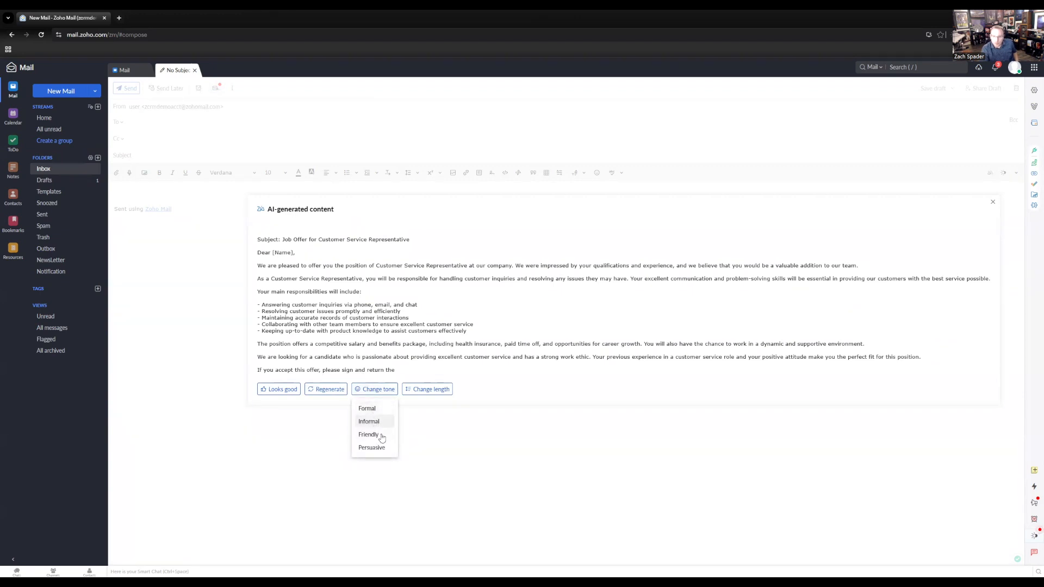
mouse_move(383, 447)
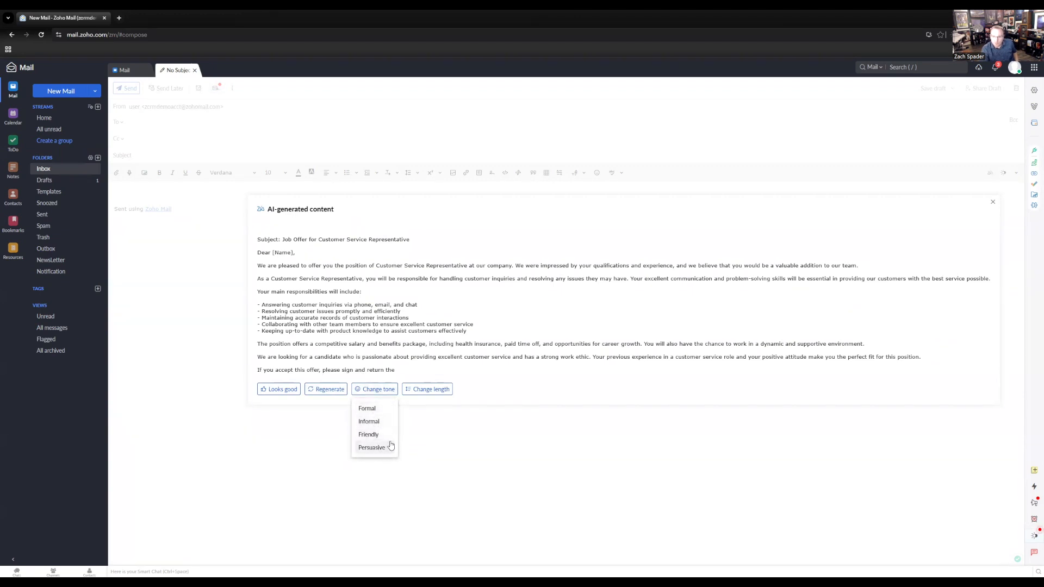
click(430, 389)
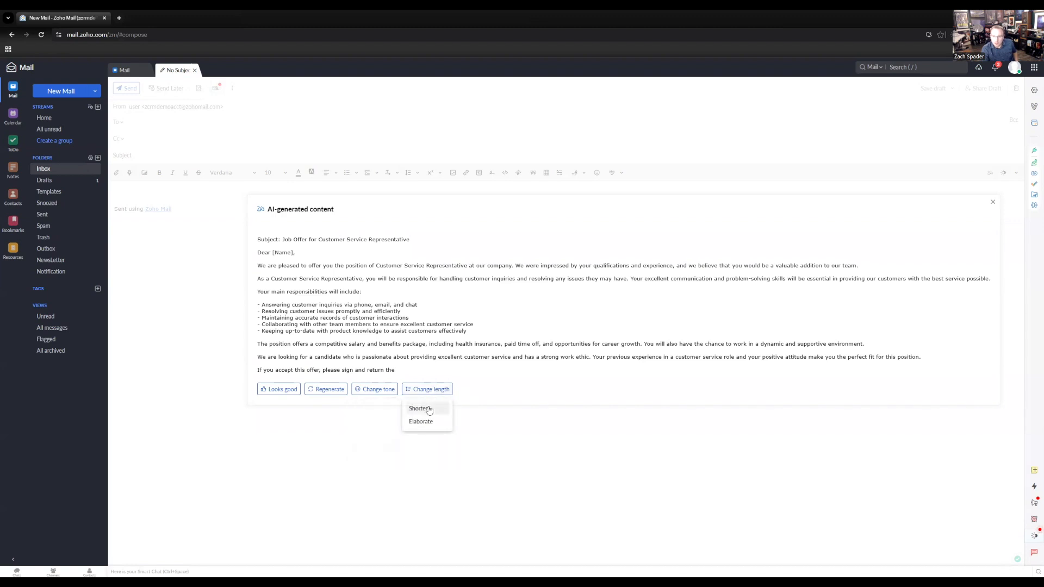
mouse_move(373, 339)
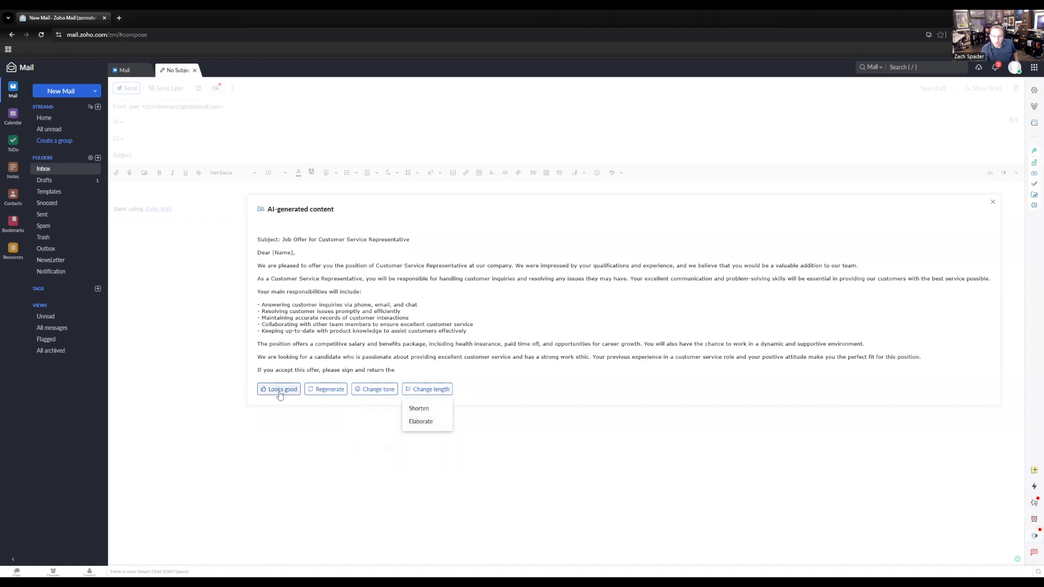
click(279, 390)
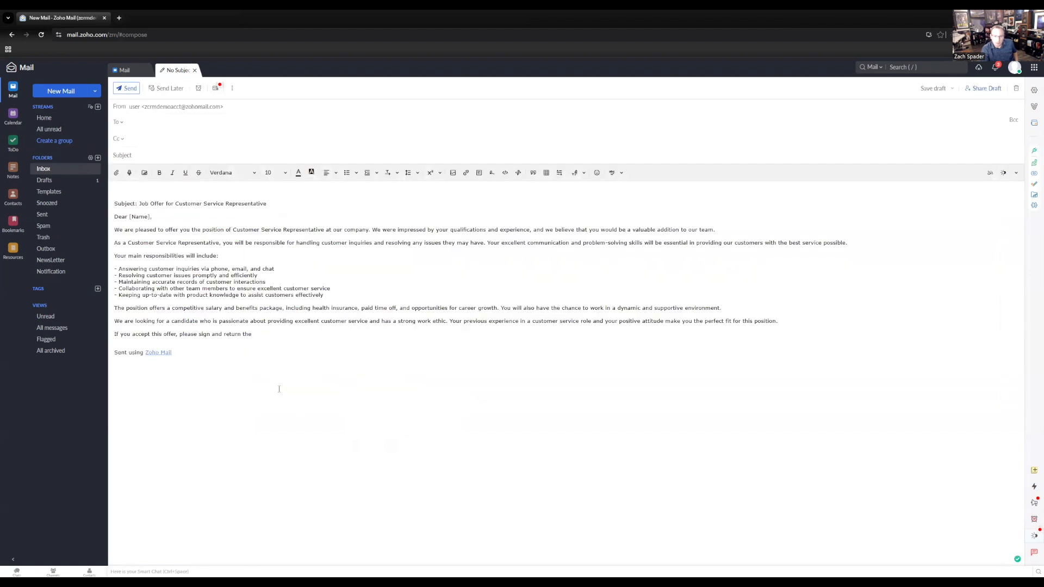